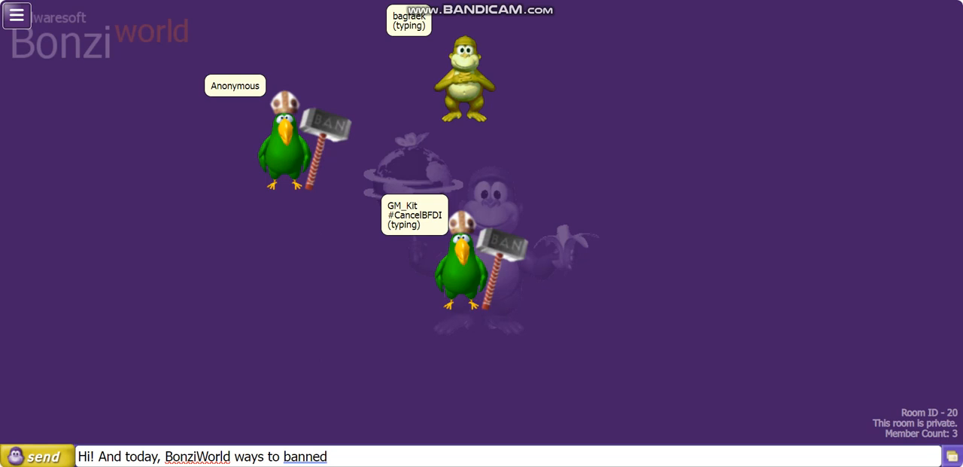
# Post the greeting and 'Number 1. Kiddies', then answer the childish newcomer with 'Banned'.
pyautogui.click(38, 454)
pyautogui.write('Number 1. Kiddies')
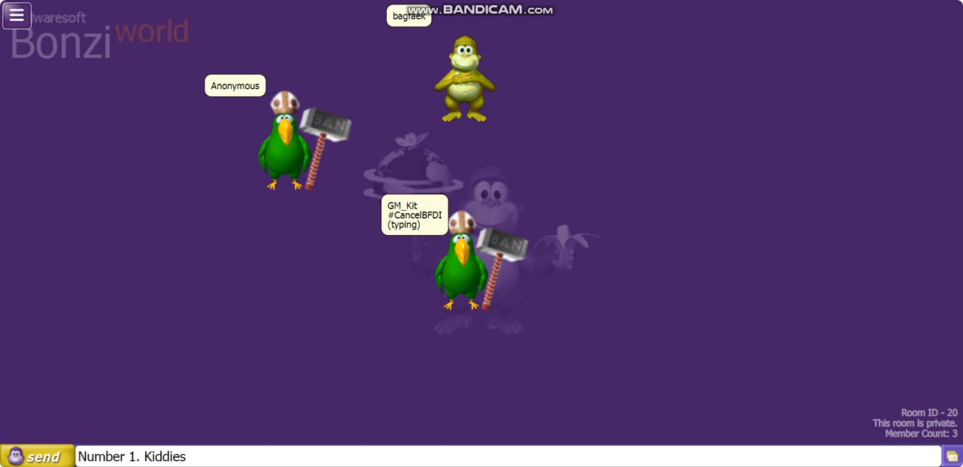
pyautogui.click(44, 455)
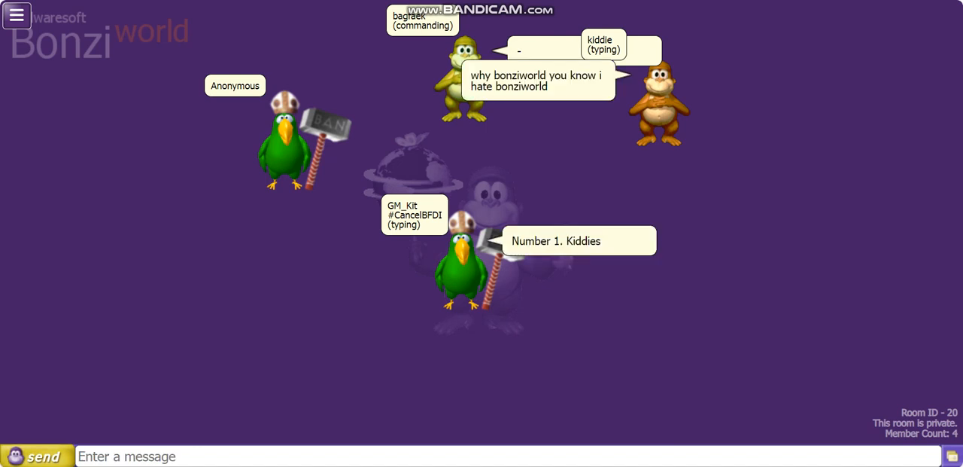
pyautogui.write('Banned')
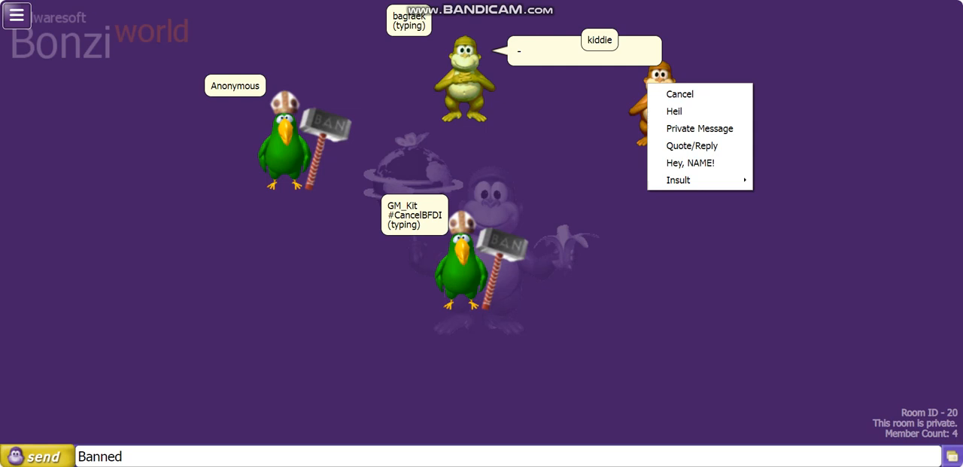
pyautogui.click(679, 94)
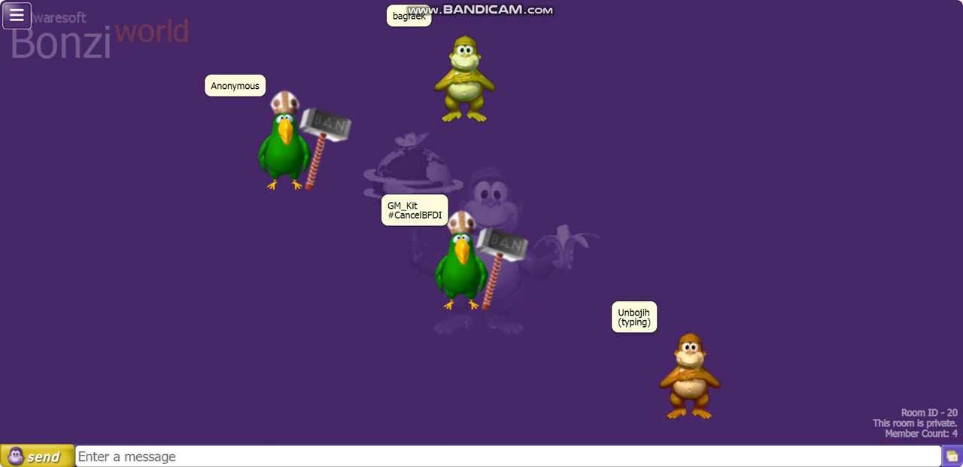
# Greet the swearing visitor with 'Hey, Unbojih!' and post 'Banned!' so they leave.
pyautogui.write('Banned!')
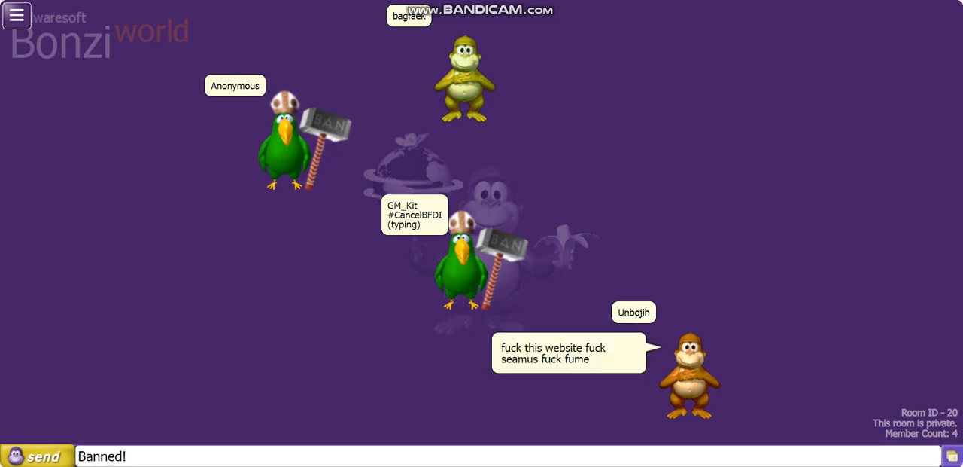
pyautogui.rightClick(689, 381)
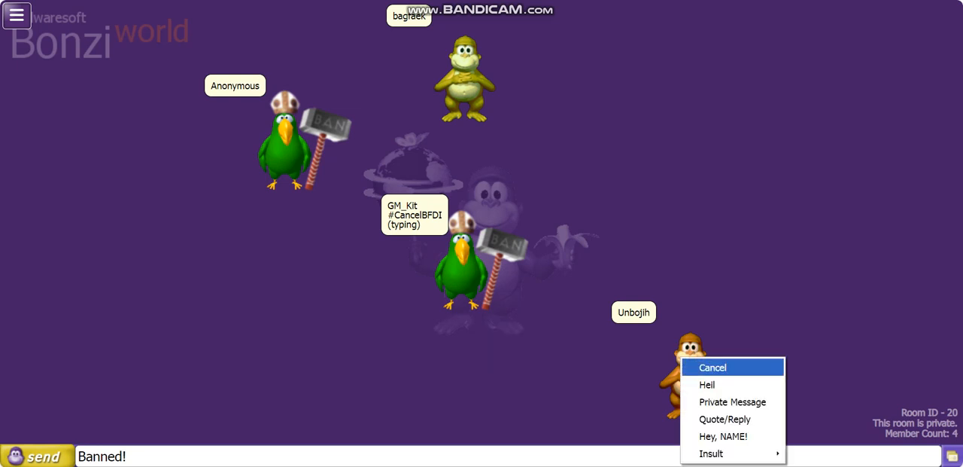
pyautogui.click(722, 436)
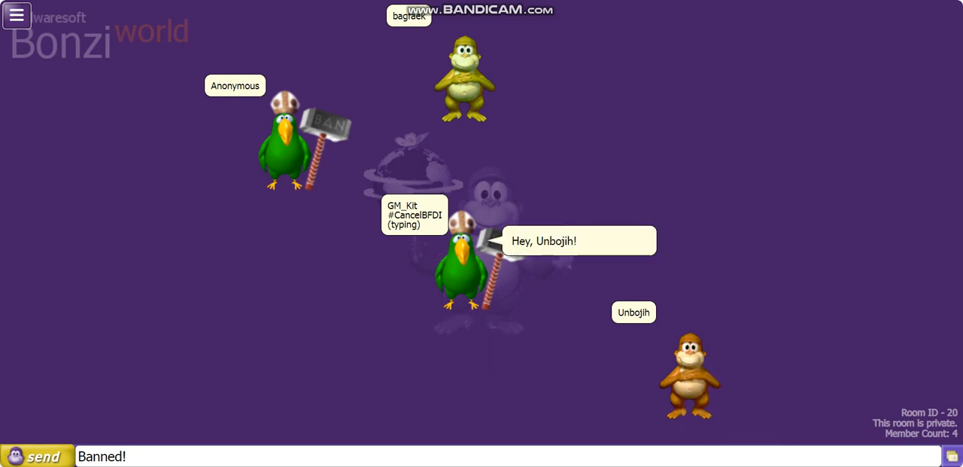
pyautogui.click(42, 456)
pyautogui.write('Number 3. Spammers, eg: this guys like spam behh, me jewww and other')
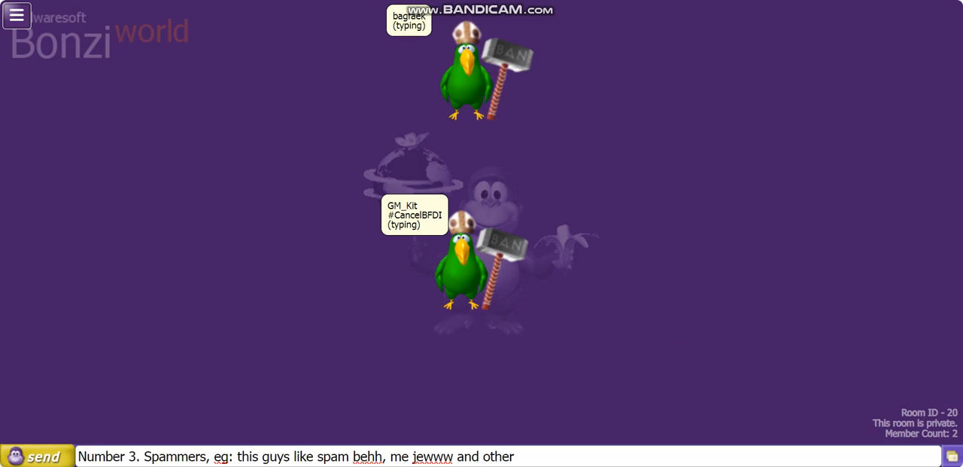
# Post 'Number 3. Spammers' and reply to the wall of W's with 'Banned forever'.
pyautogui.click(36, 456)
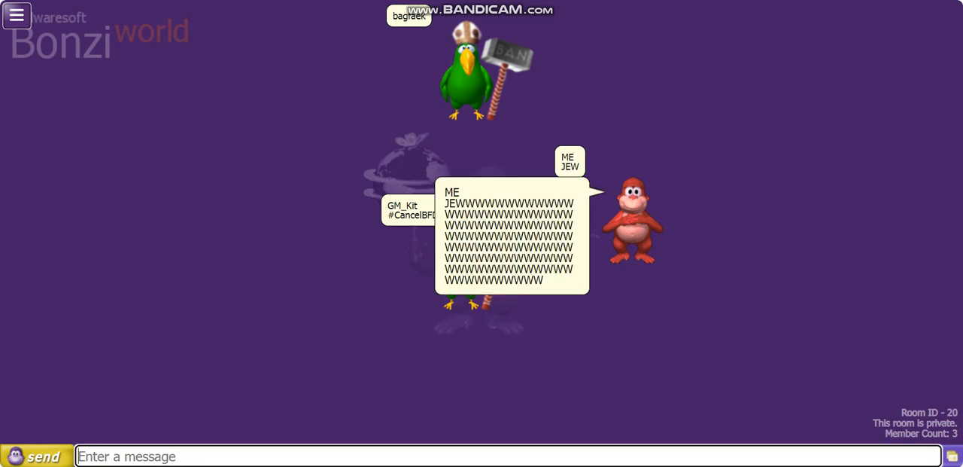
pyautogui.write('Banned forever')
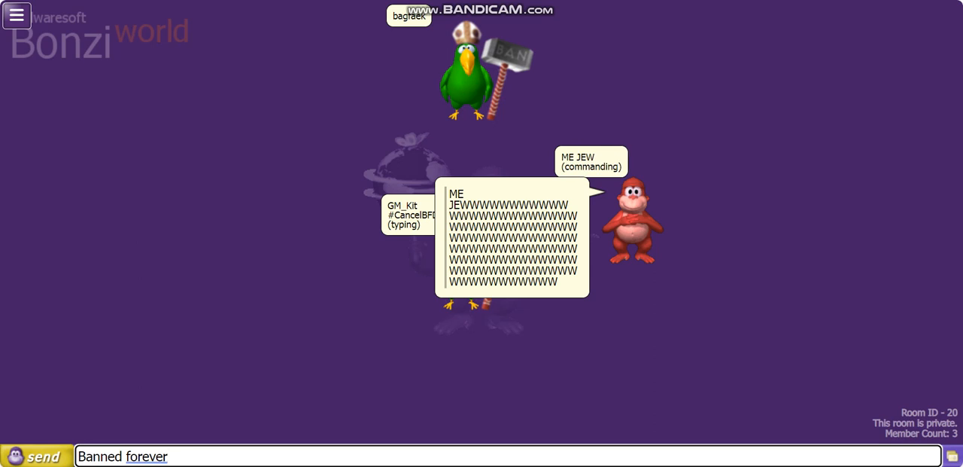
pyautogui.rightClick(632, 211)
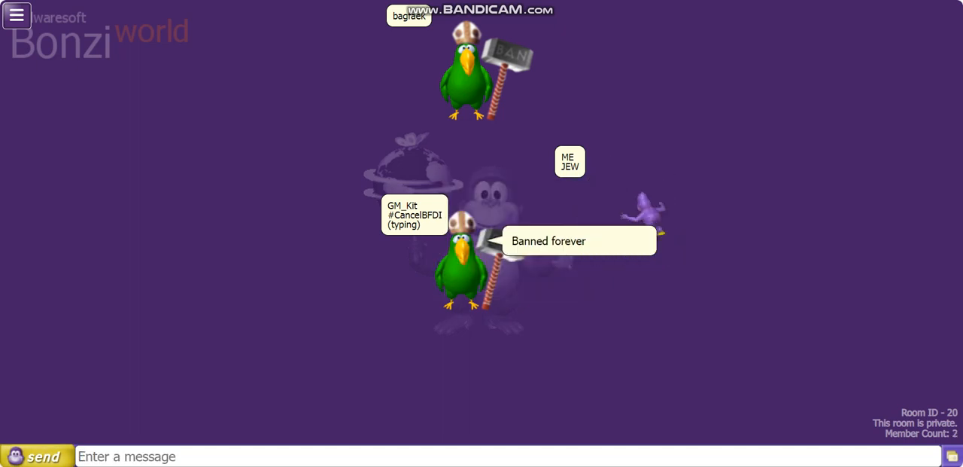
# Post 'Number 4. Admin abusers' and answer the admin request with 'Alright then'.
pyautogui.write('Number 4. Admin abusers')
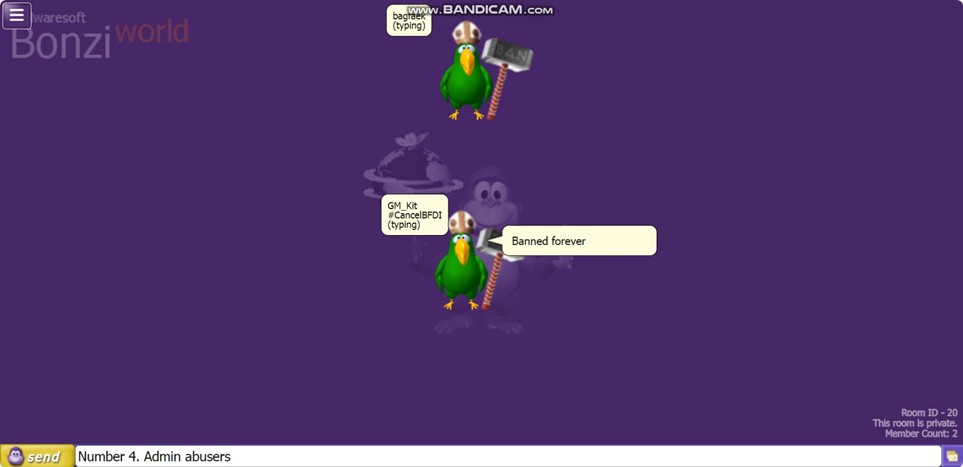
pyautogui.click(43, 455)
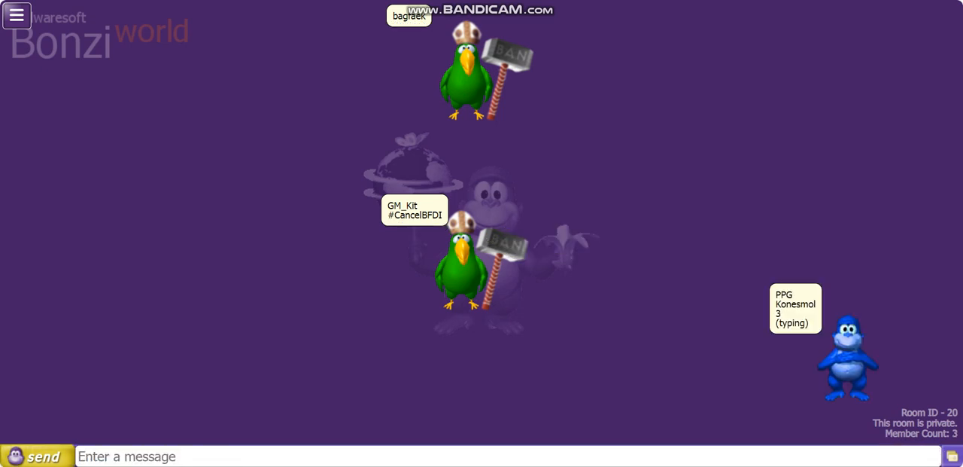
pyautogui.click(505, 454)
pyautogui.write('Alright then')
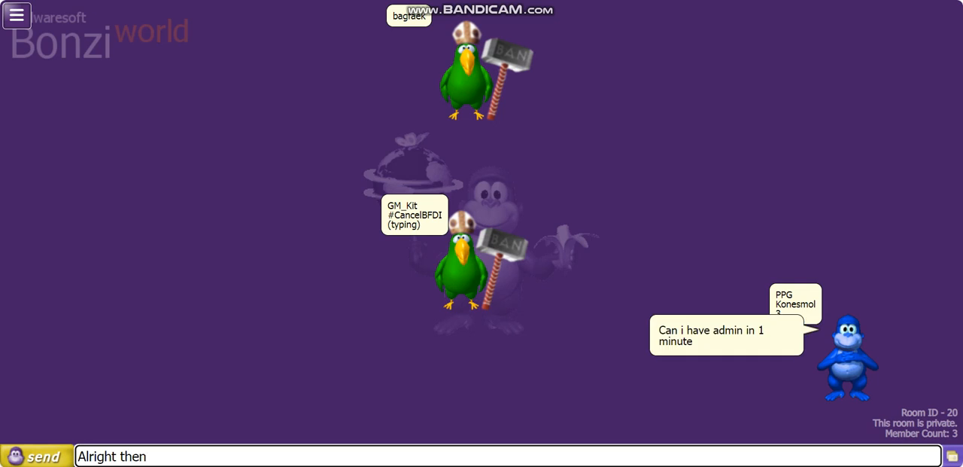
pyautogui.click(42, 456)
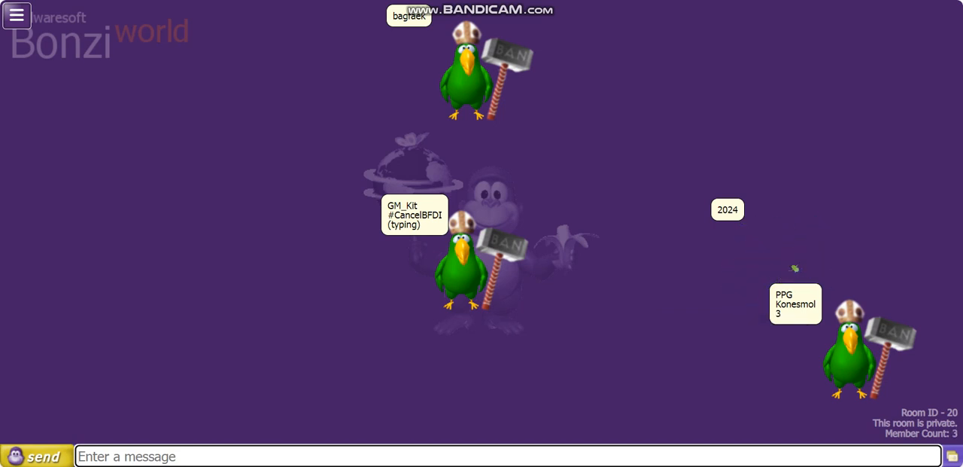
# Post 'Muted and banned forever!!' at the ban-hammer visitor.
pyautogui.write('Muted and banned forever!!')
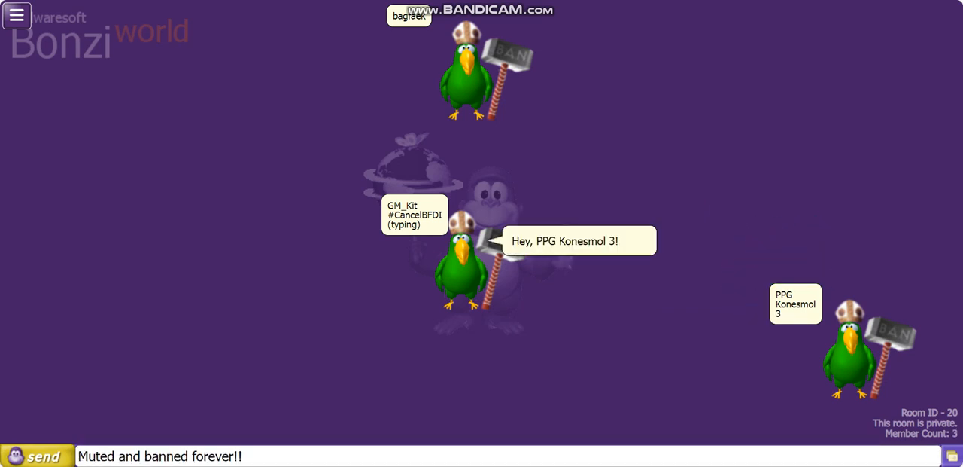
pyautogui.click(41, 456)
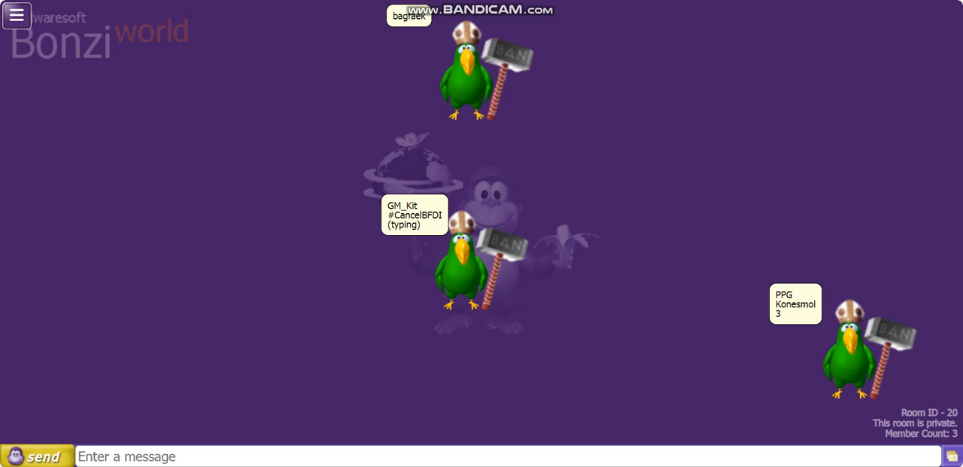
# Post 'Number 5. Sexual harrasers' and reply to the crude visitor with 'Banned'.
pyautogui.write('Number 5. Sexual harrasers')
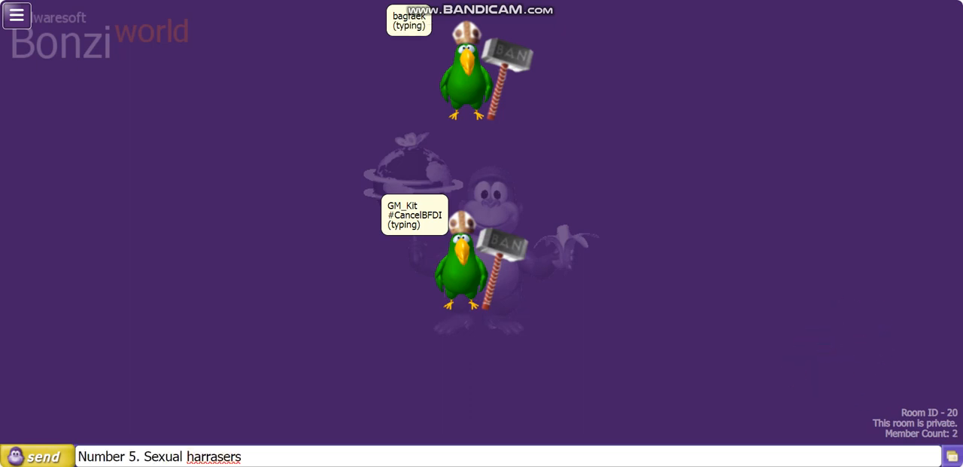
pyautogui.click(42, 456)
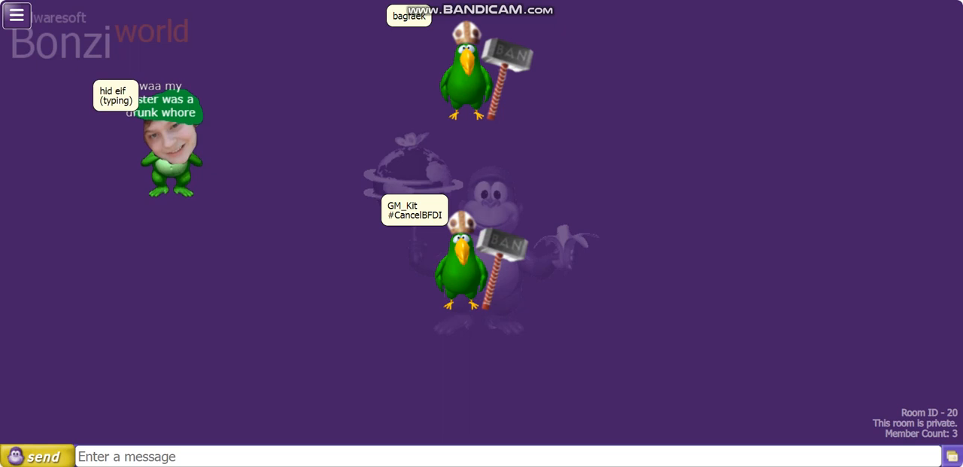
pyautogui.write('Banned')
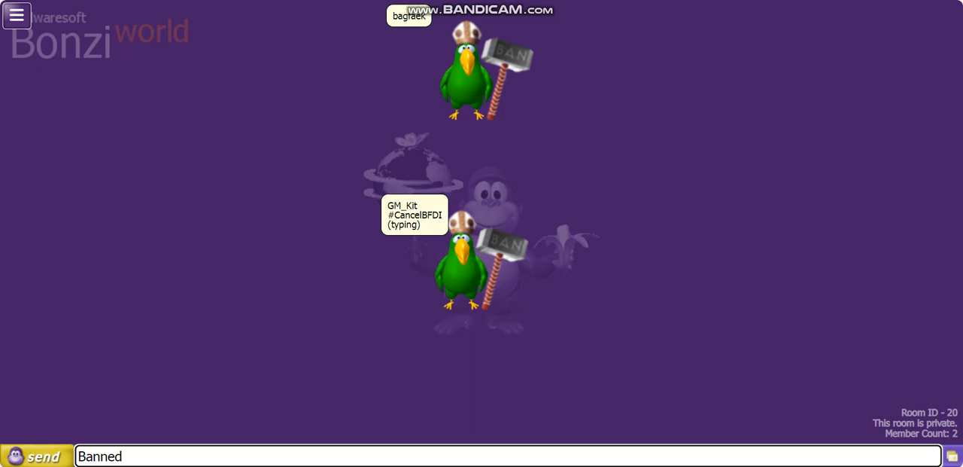
pyautogui.click(44, 456)
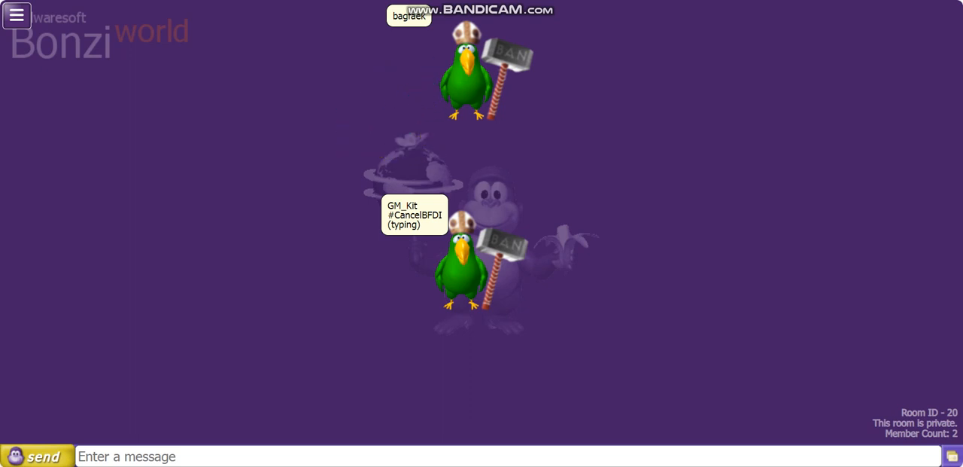
# Tell the self-proclaimed hacker 'Banned', greet him by name and answer his protest until he leaves.
pyautogui.click(482, 456)
pyautogui.write('Number 7. Seamus supporter, eg')
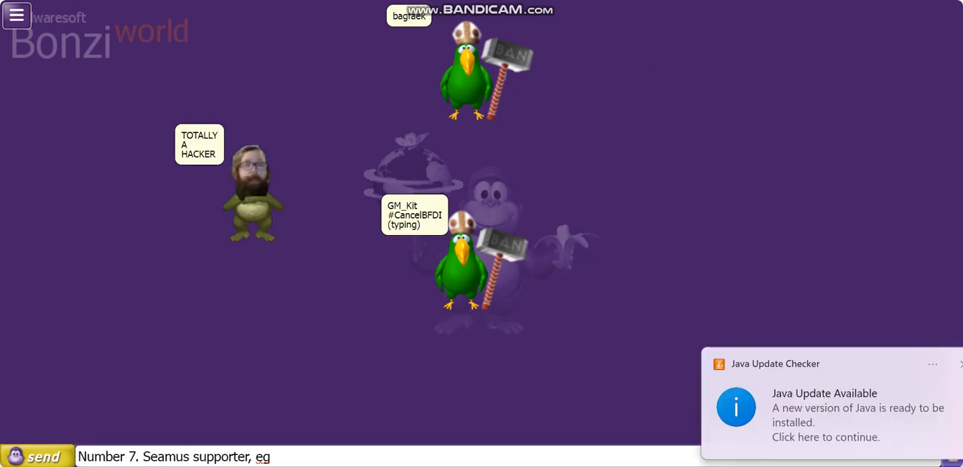
pyautogui.click(39, 455)
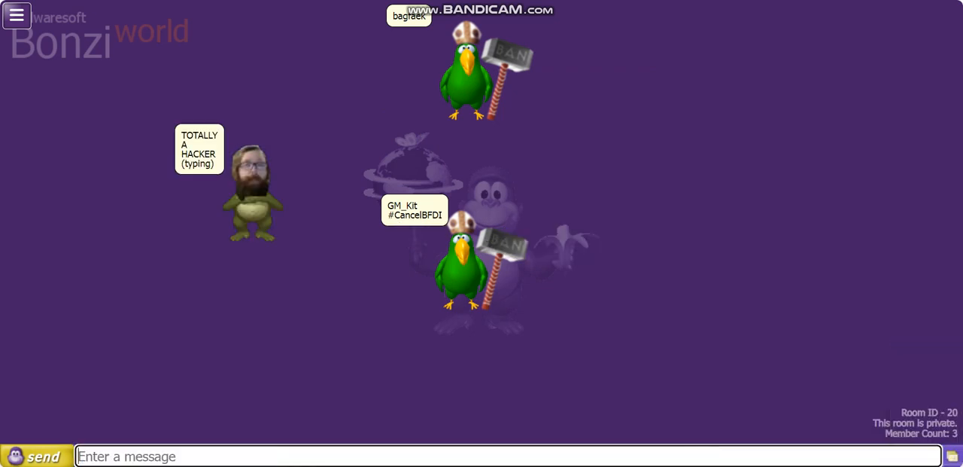
pyautogui.write('Banned!')
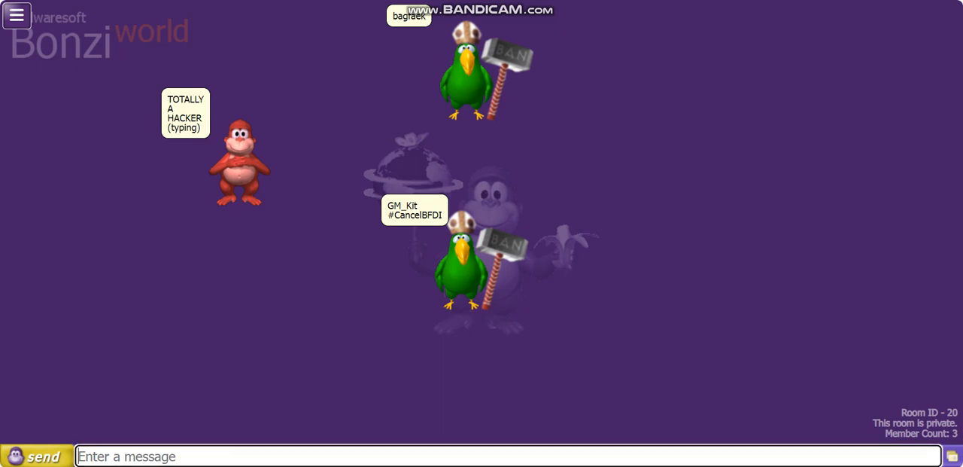
pyautogui.write('Banned')
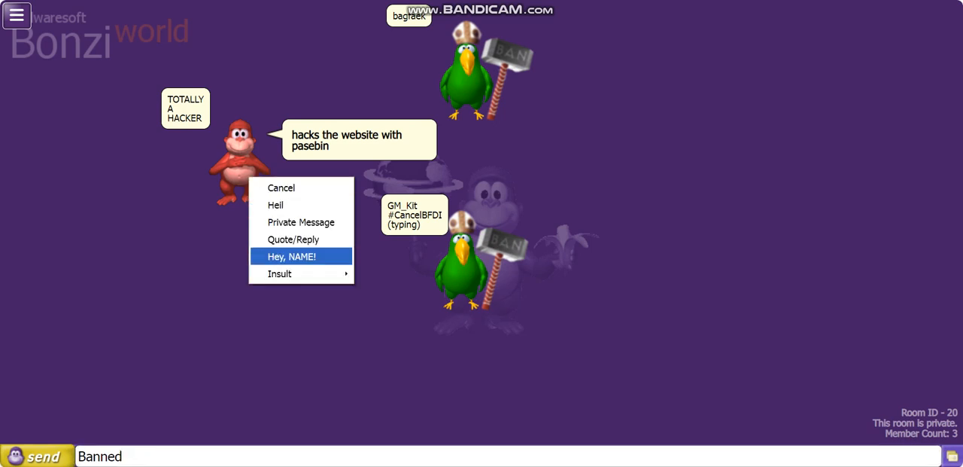
pyautogui.click(292, 256)
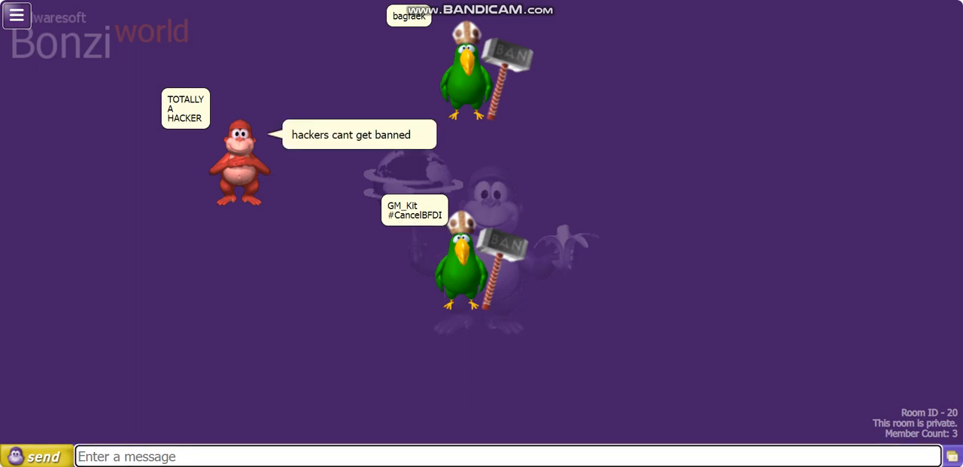
pyautogui.write('I don')
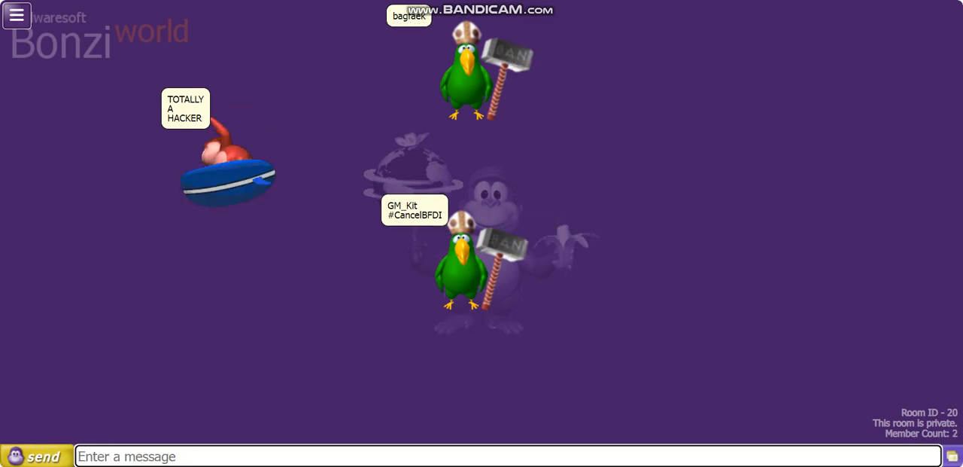
# Post the 'Number 7. Seamus supporter' message, greet the SEAMUS FOREVER fan by name and reply 'Banned'.
pyautogui.write("Number 7. Seamus supporter, eg: This guys think about seamus, and he isn't nigger for him")
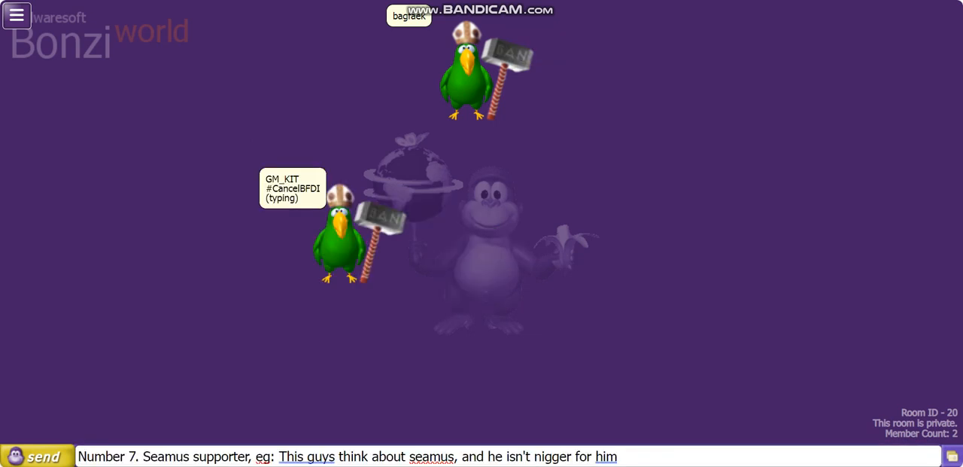
pyautogui.click(43, 456)
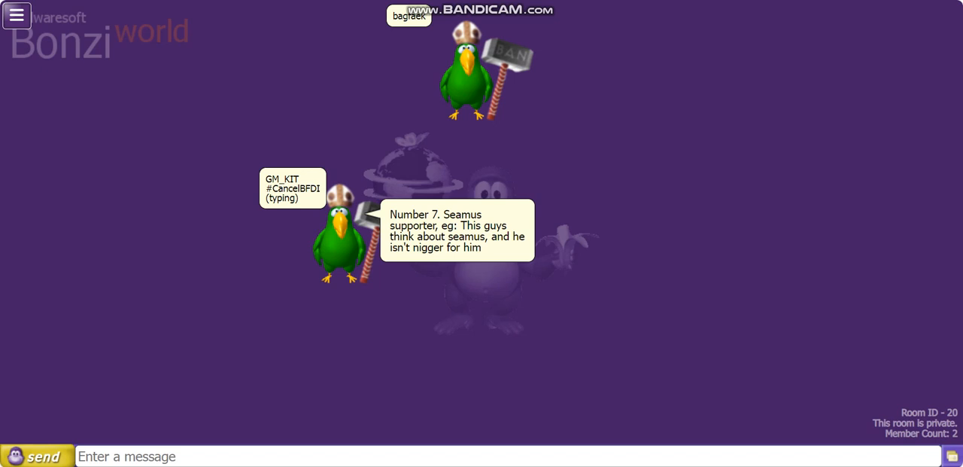
pyautogui.rightClick(437, 143)
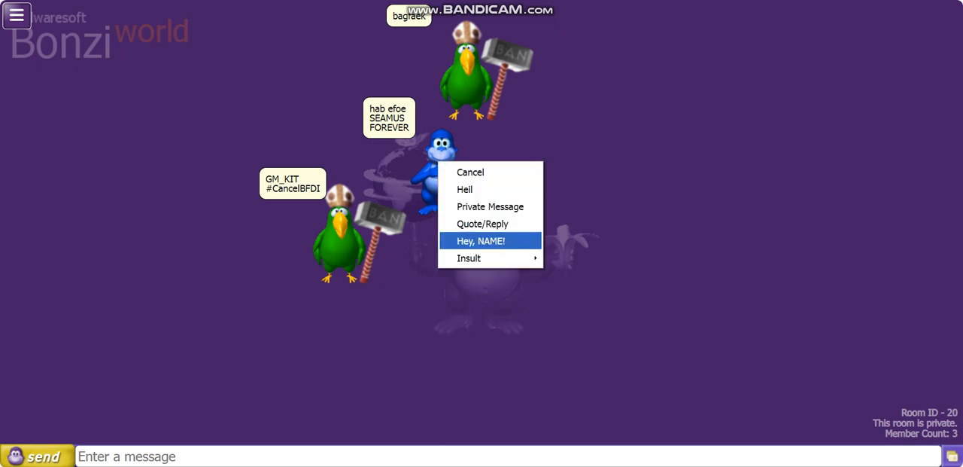
pyautogui.click(482, 241)
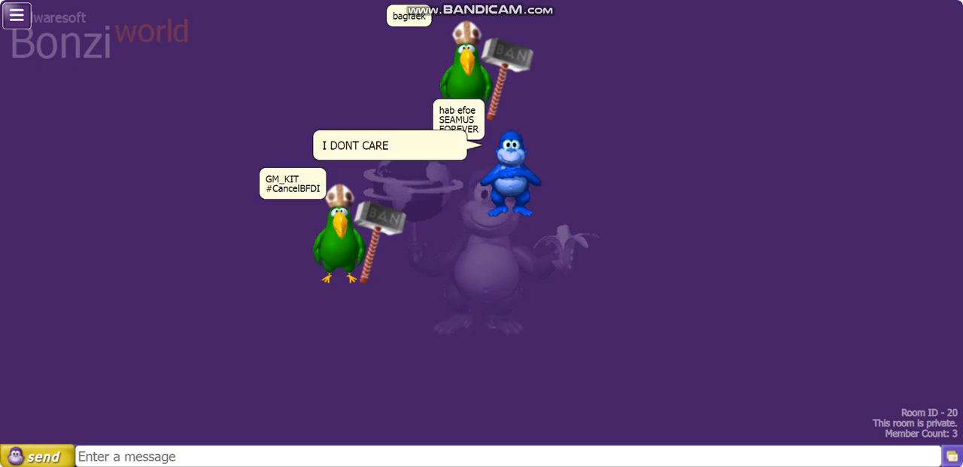
pyautogui.write('Ba')
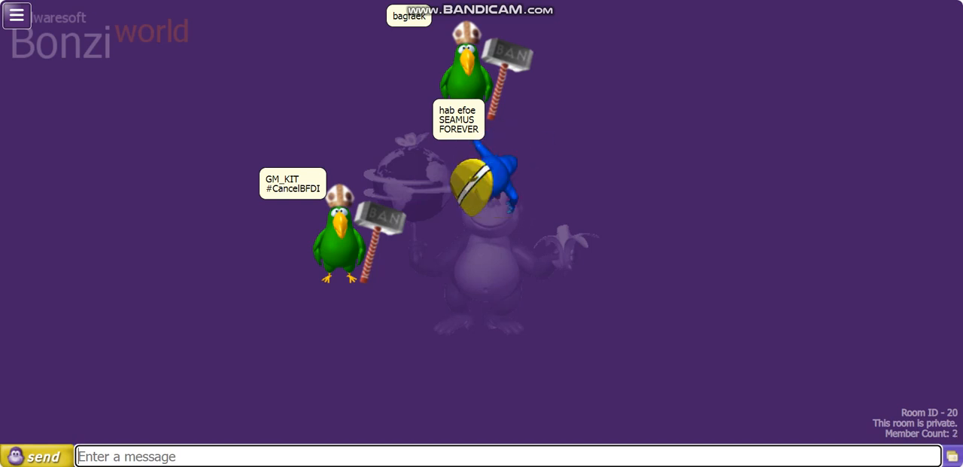
# Post 'Number 8. Free pope, eg: This guys want free pope' and hide the chat log.
pyautogui.write('Number 8. Free pope, eg: This guys want free pope')
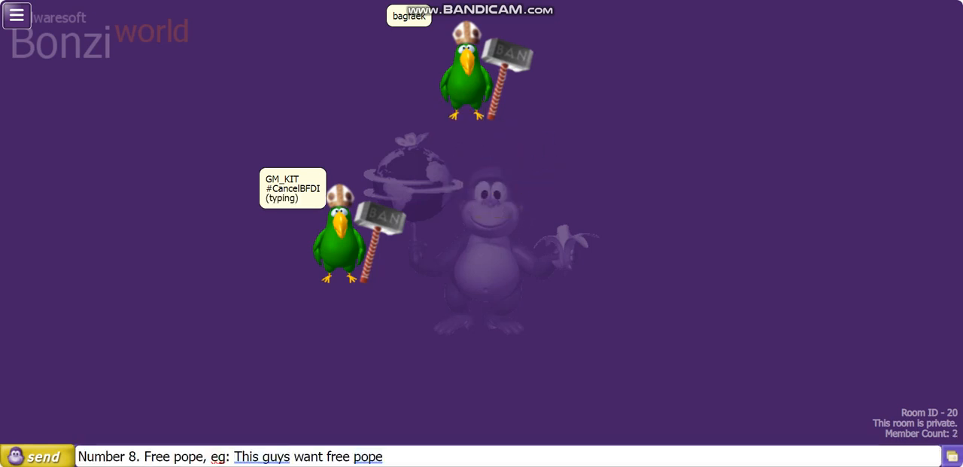
pyautogui.click(36, 456)
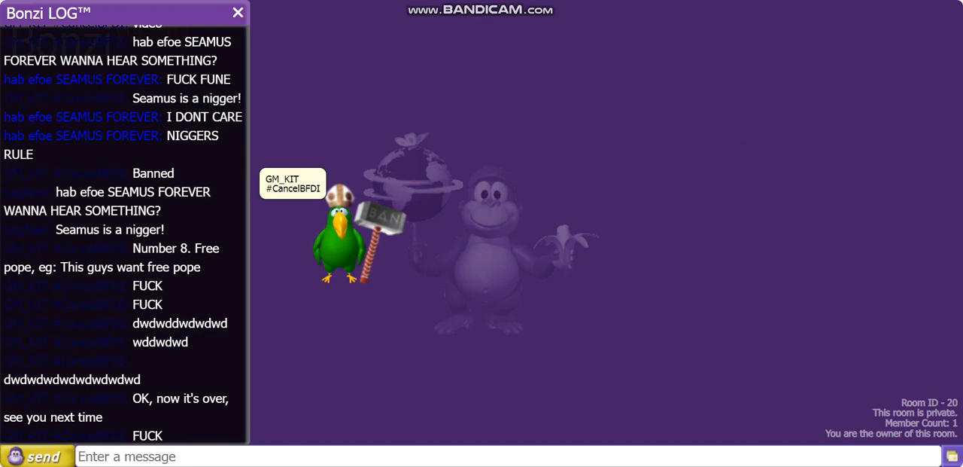
pyautogui.click(238, 12)
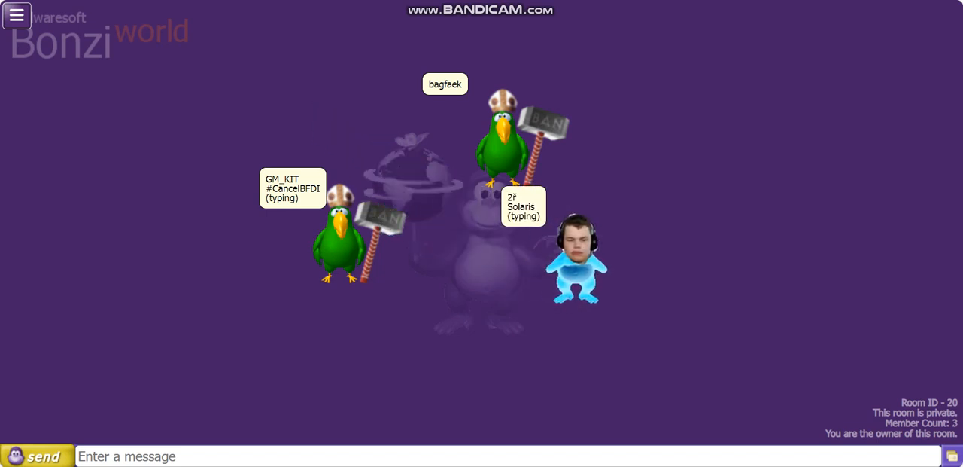
# Reply to the free-pope visitor with 'I can only be pope'.
pyautogui.write('I c')
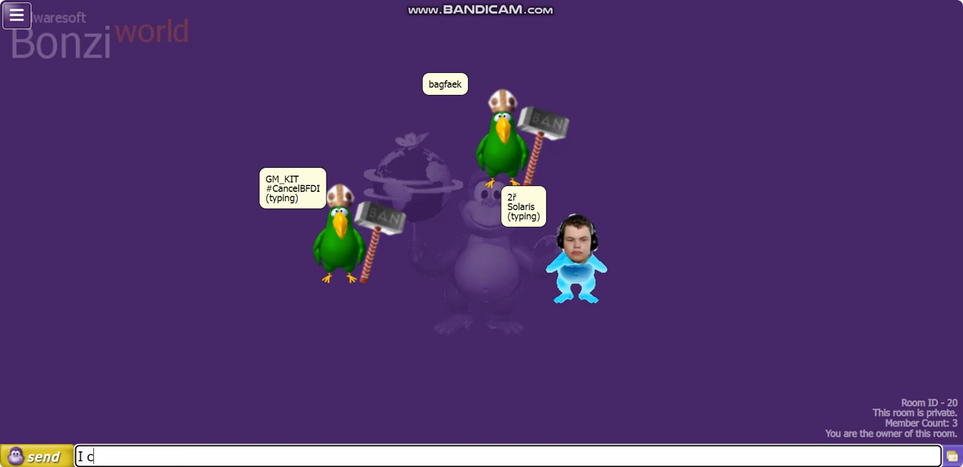
pyautogui.write('an only b')
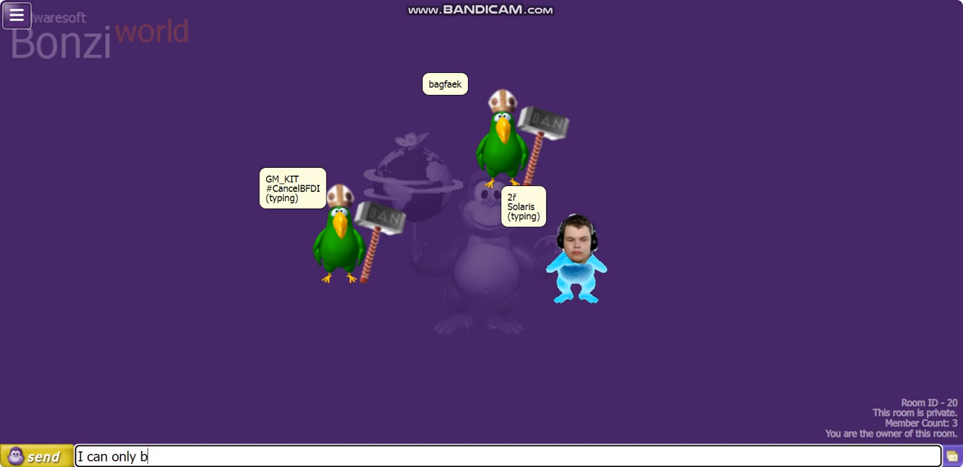
pyautogui.write('e pope')
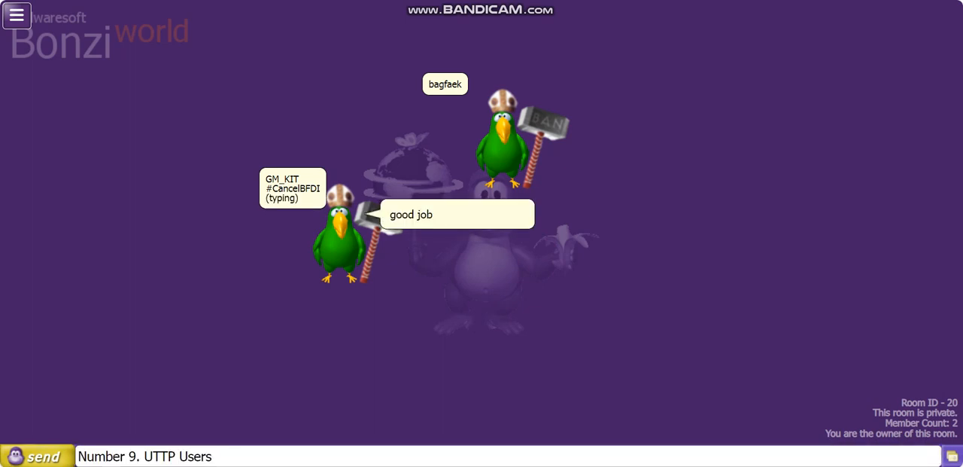
# Post 'Number 9. UTTP Users', draft 'I hate uttp users!' and insult the GAGO R UTTP troll.
pyautogui.click(36, 456)
pyautogui.write('I hate uttp')
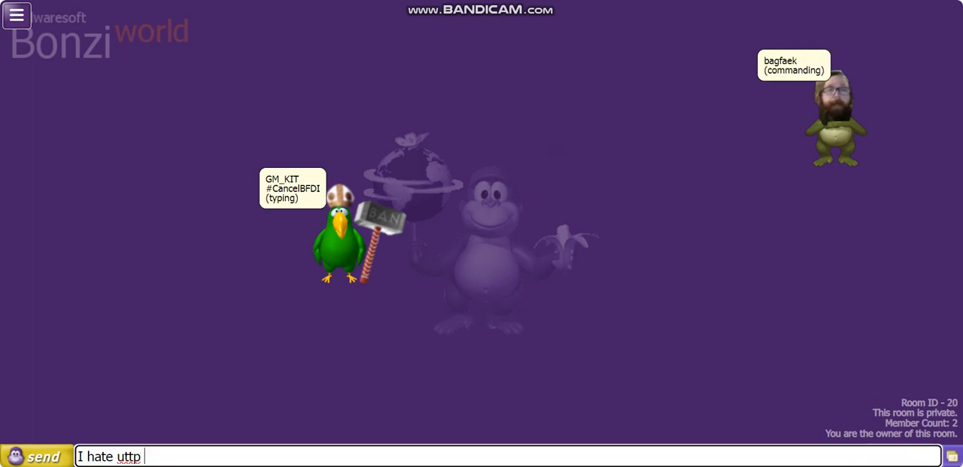
pyautogui.write('users!')
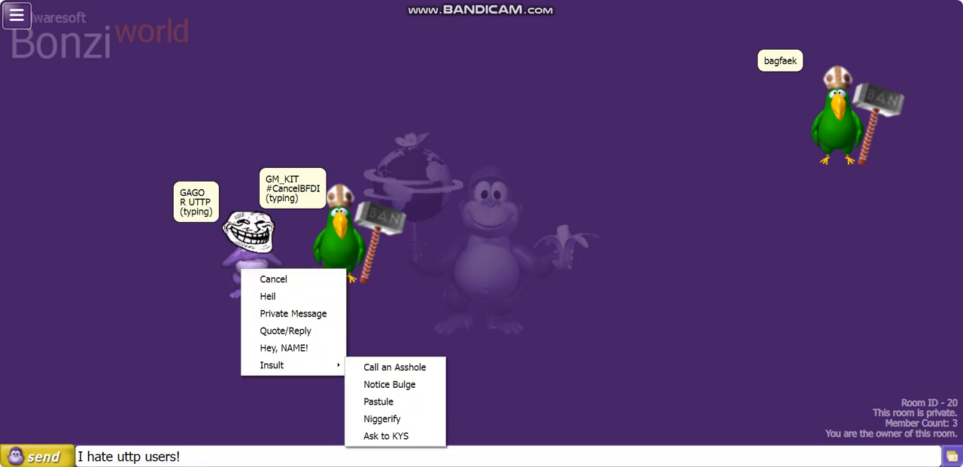
pyautogui.click(45, 457)
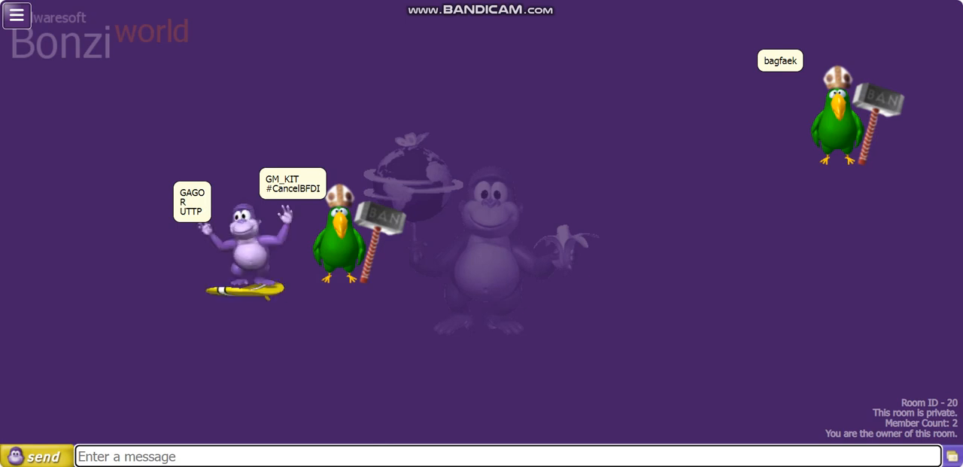
# Post the closing message 'Alright it's all! Bye!'.
pyautogui.write("Alright it's all! Bye!")
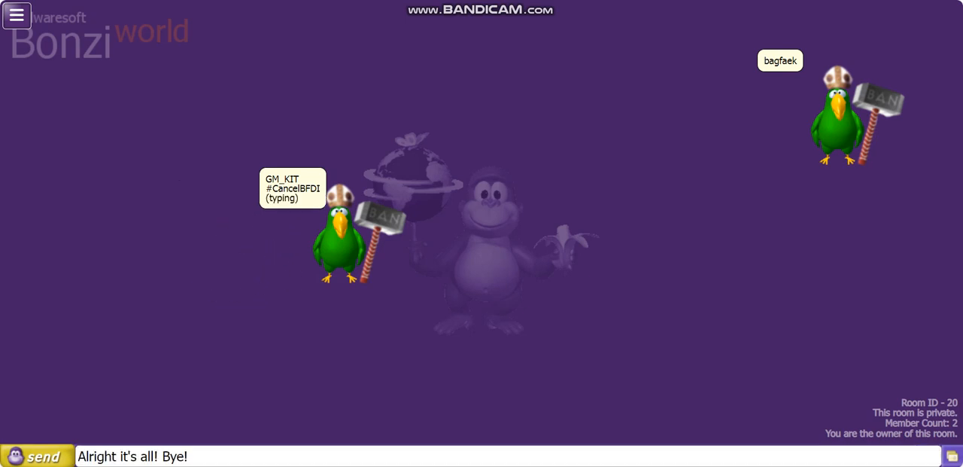
pyautogui.click(36, 454)
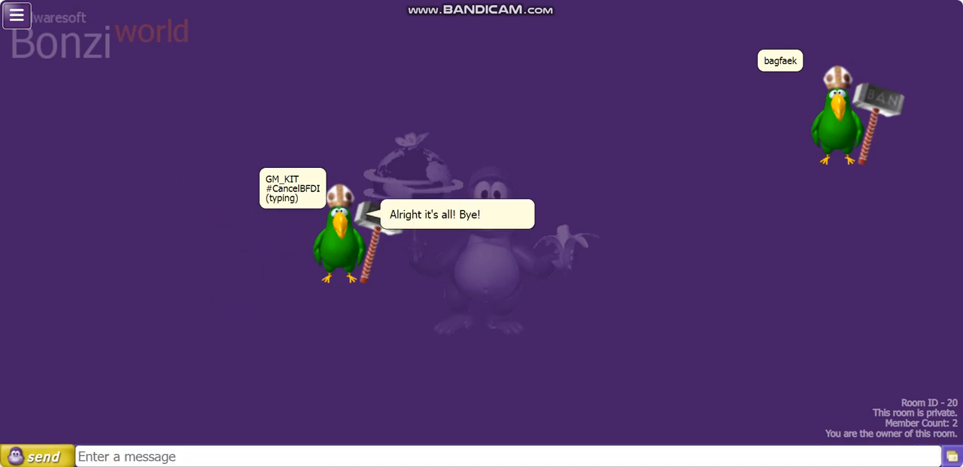